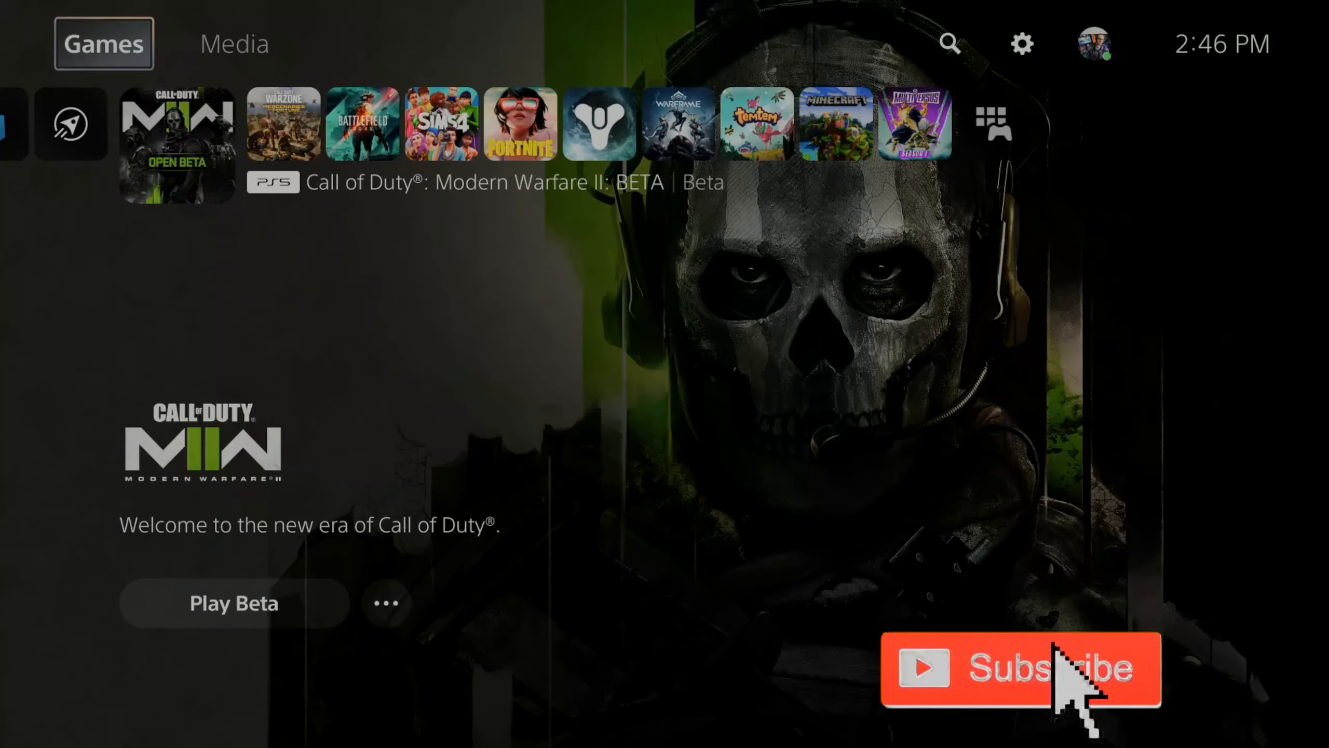
Step: Enter Settings from the home screen gear icon and reach Family and Parental Controls
click(1022, 44)
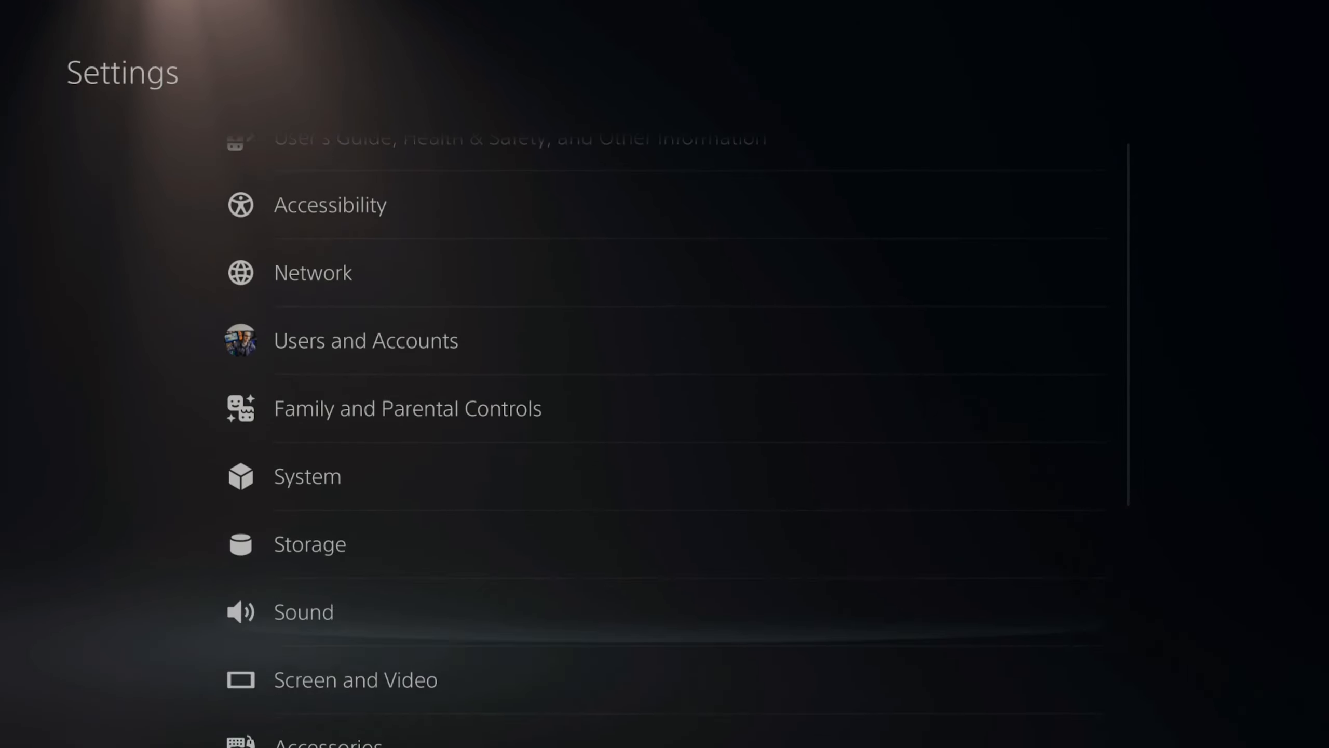
scroll(down, 3)
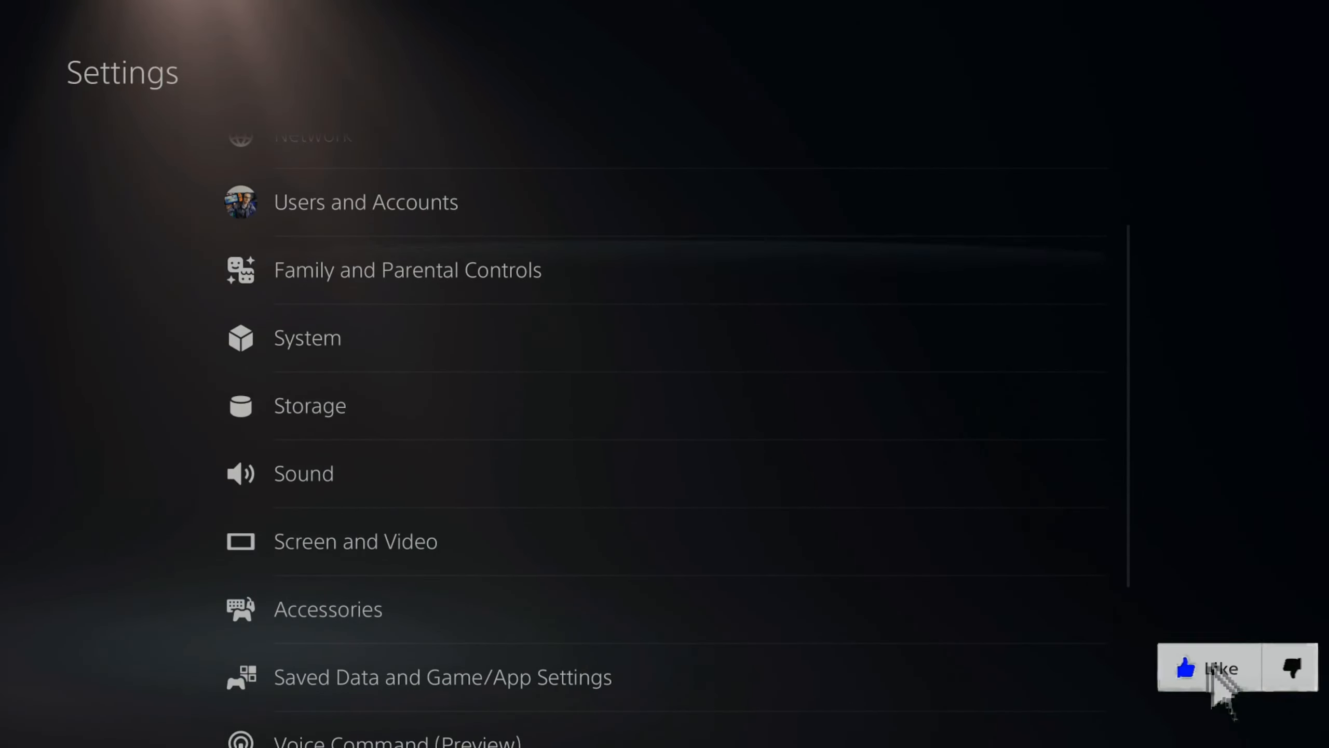
click(407, 270)
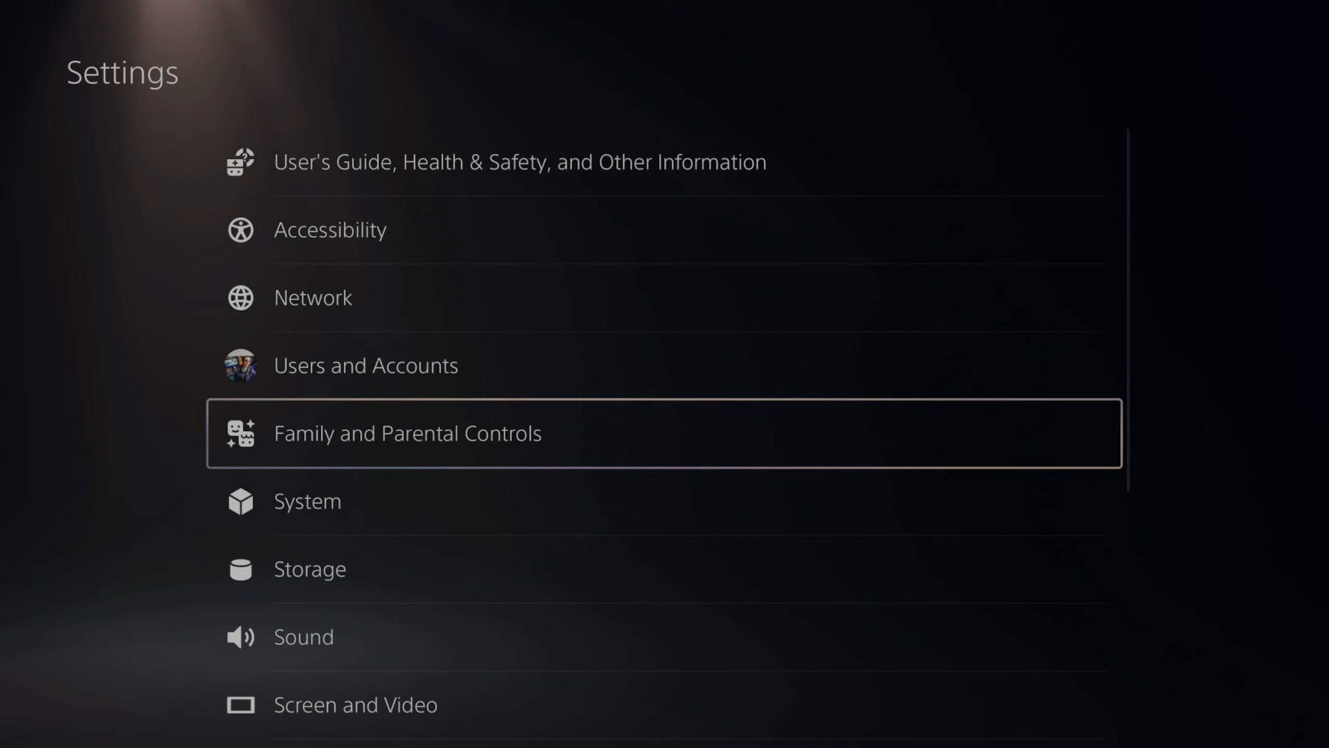
Step: Go down to System and into System Software > Reset Options
scroll(down, 3)
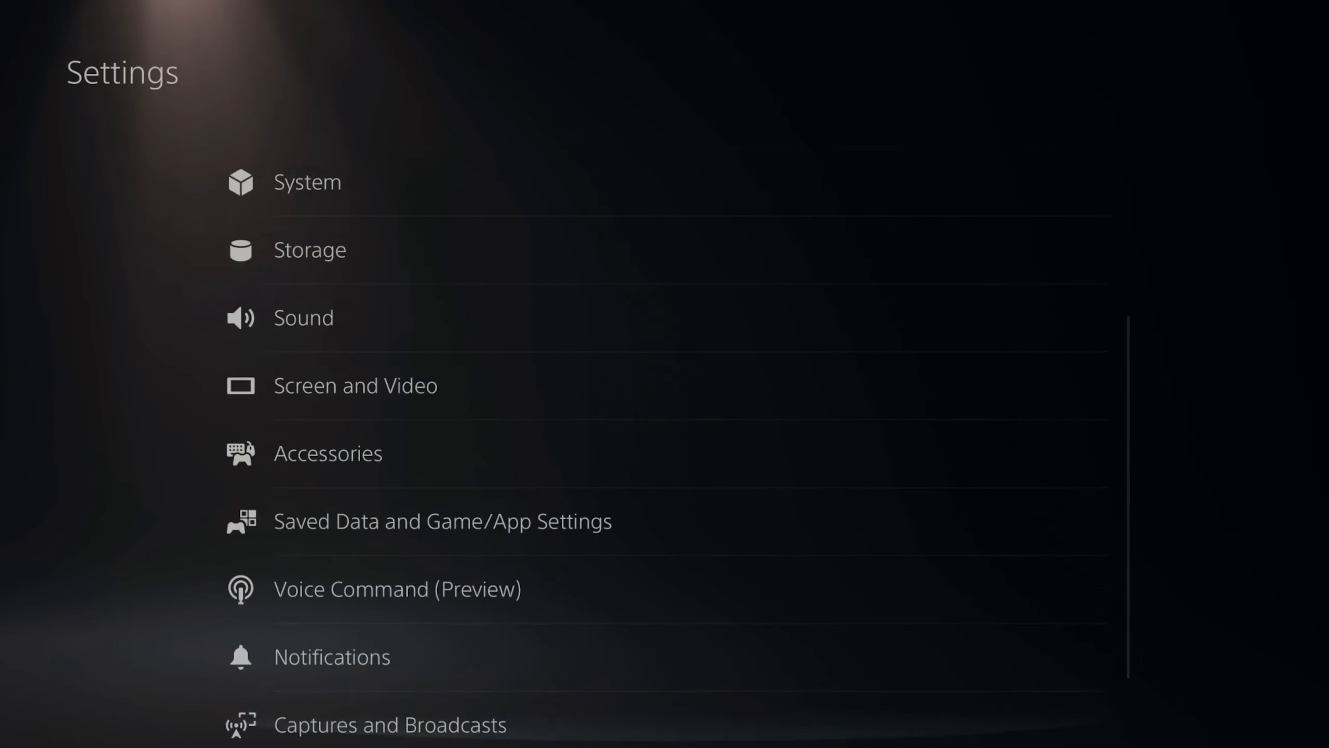
scroll(down, 3)
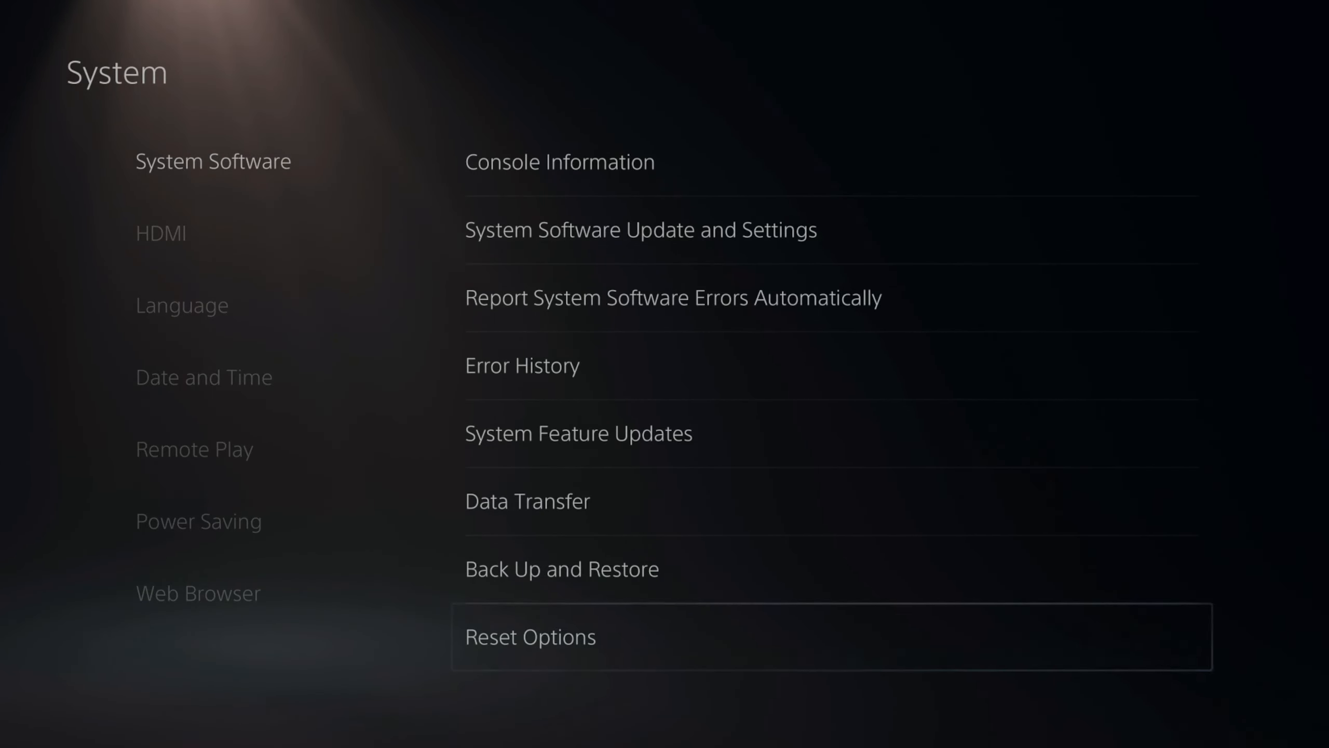
click(529, 637)
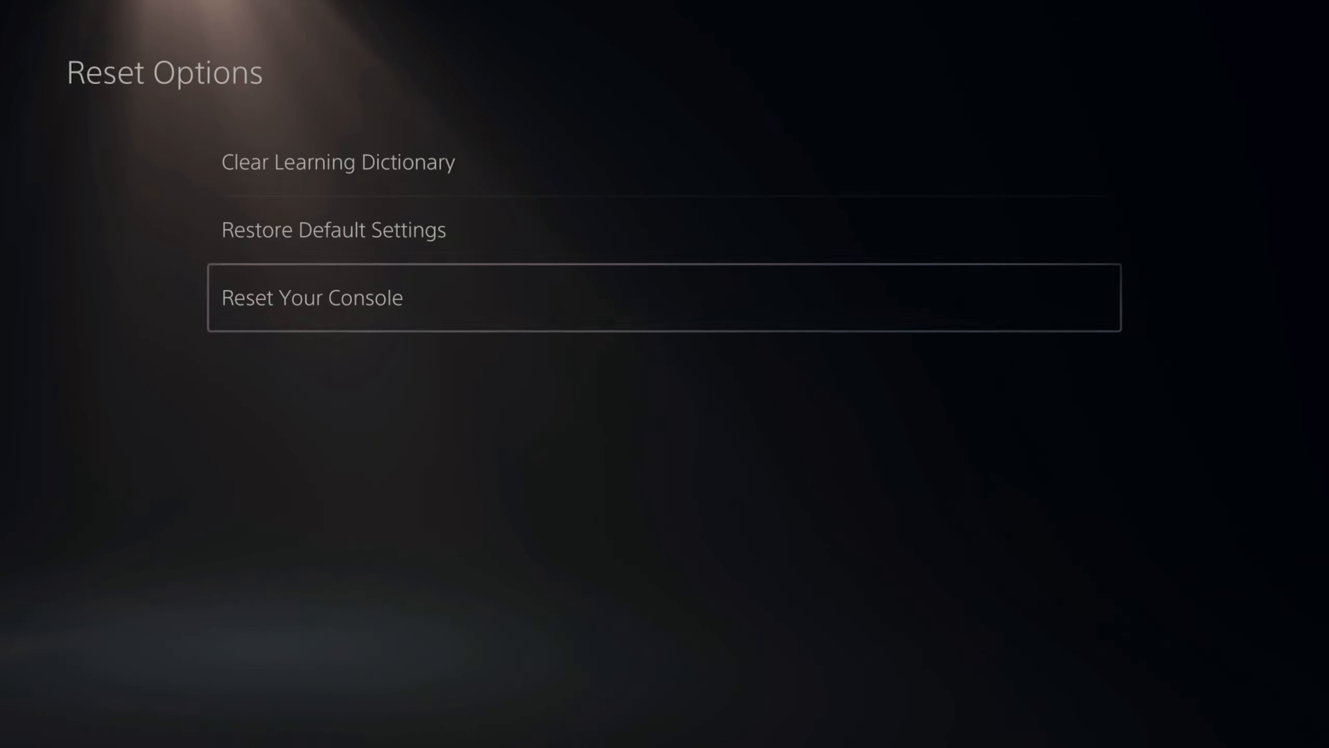
Step: View the Reset Your Console warning, then return to the home screen without resetting
click(312, 297)
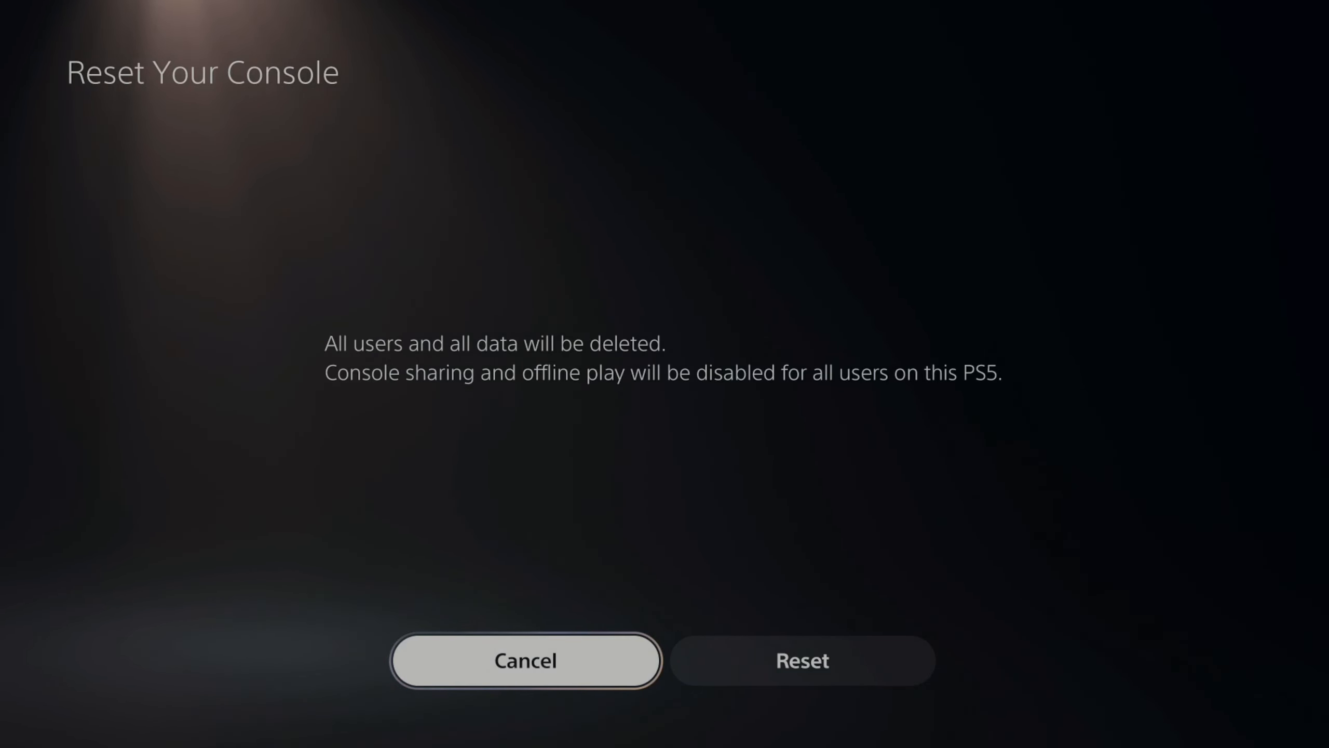
click(524, 660)
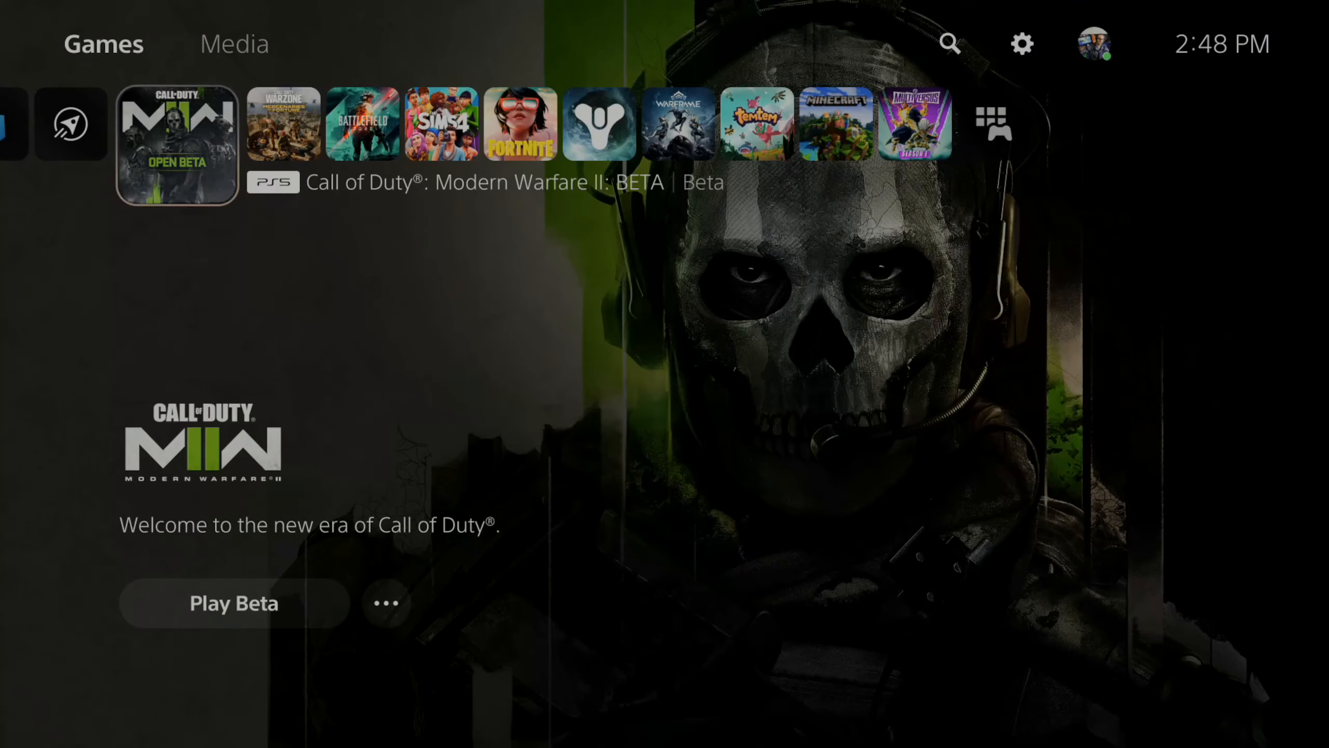